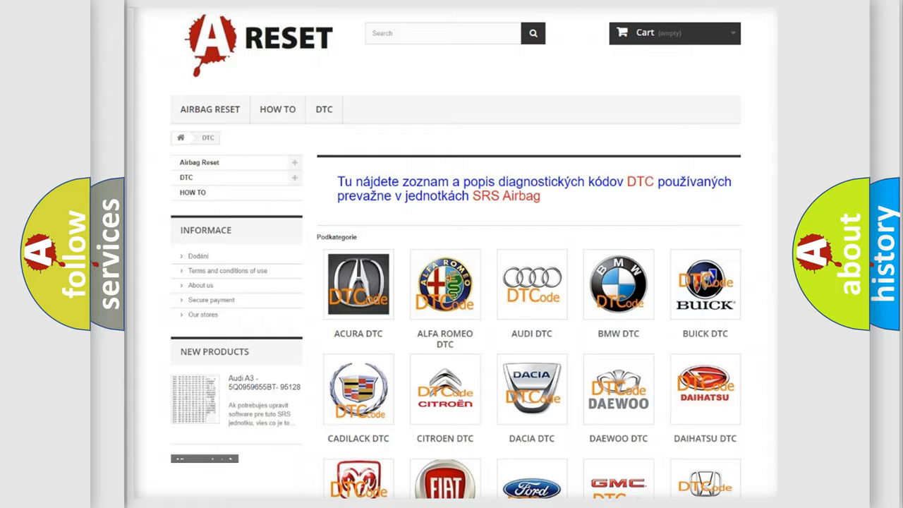
Choose the FIAT logo from the brand grid and scroll through its diagnostic code list
scroll("down", 3)
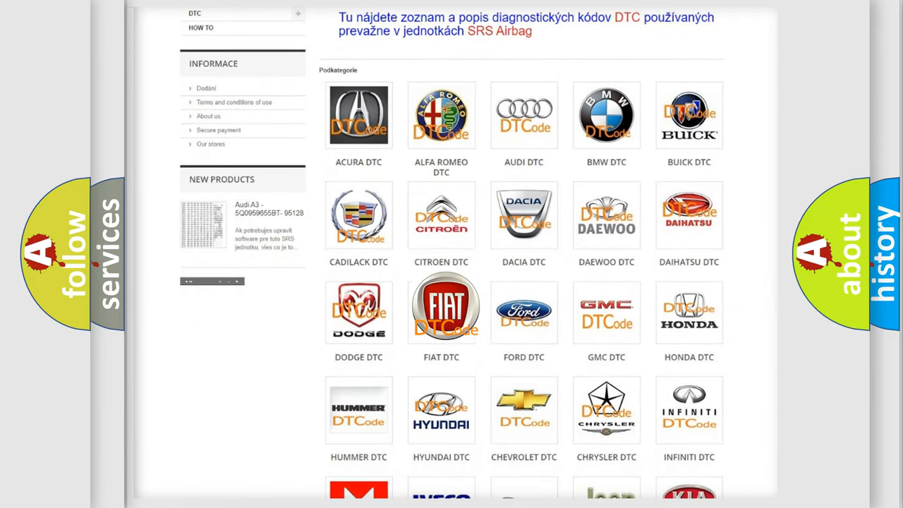
left_click(440, 307)
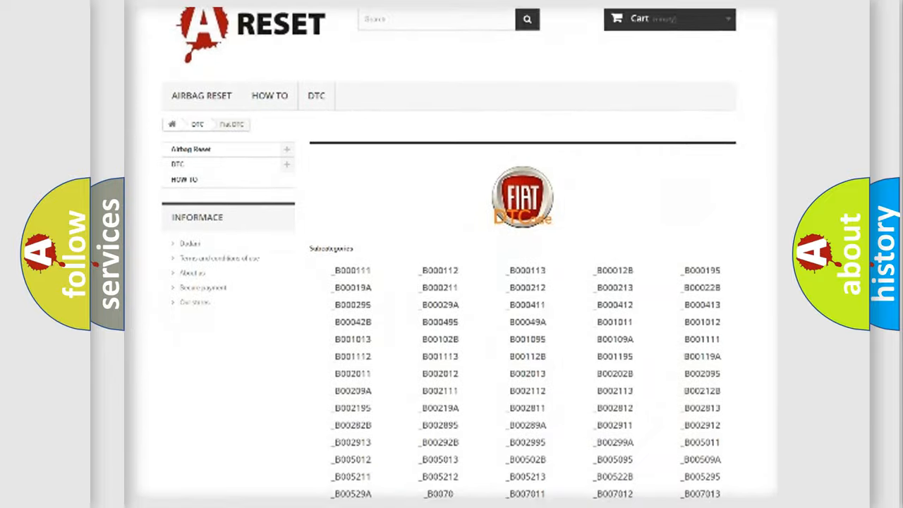
scroll("down", 3)
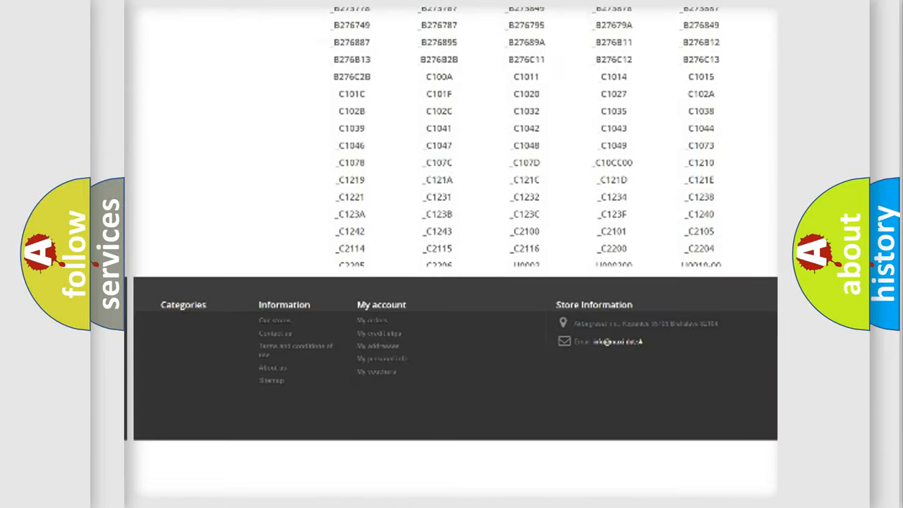
scroll("down", 3)
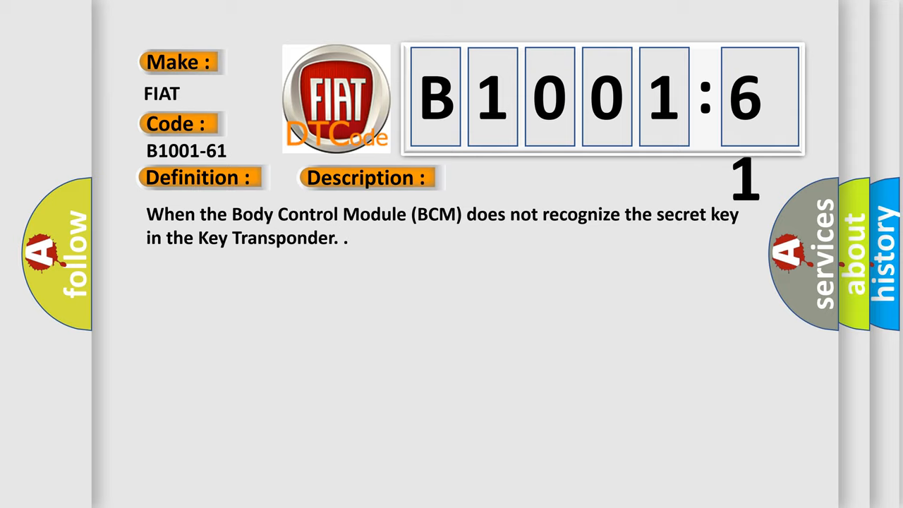
Advance the B1001-61 card to show its description, Signal Calculation Failure
left_click(519, 178)
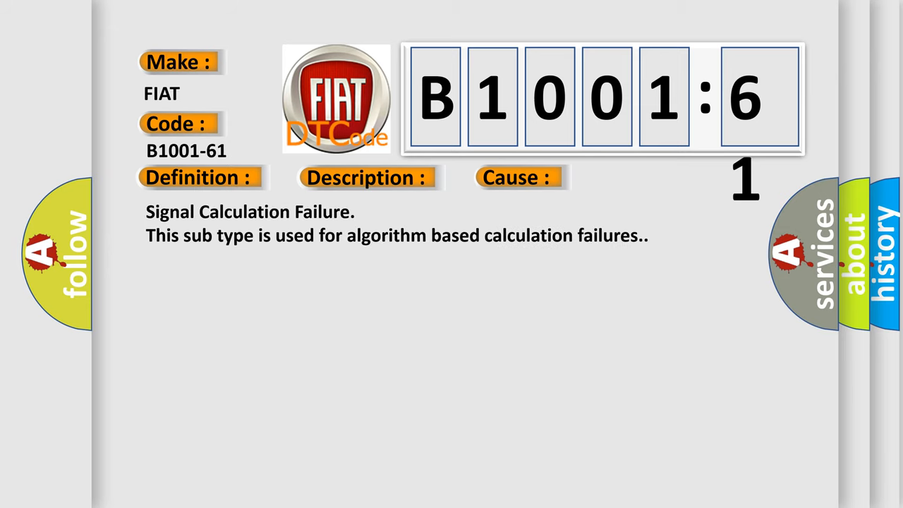